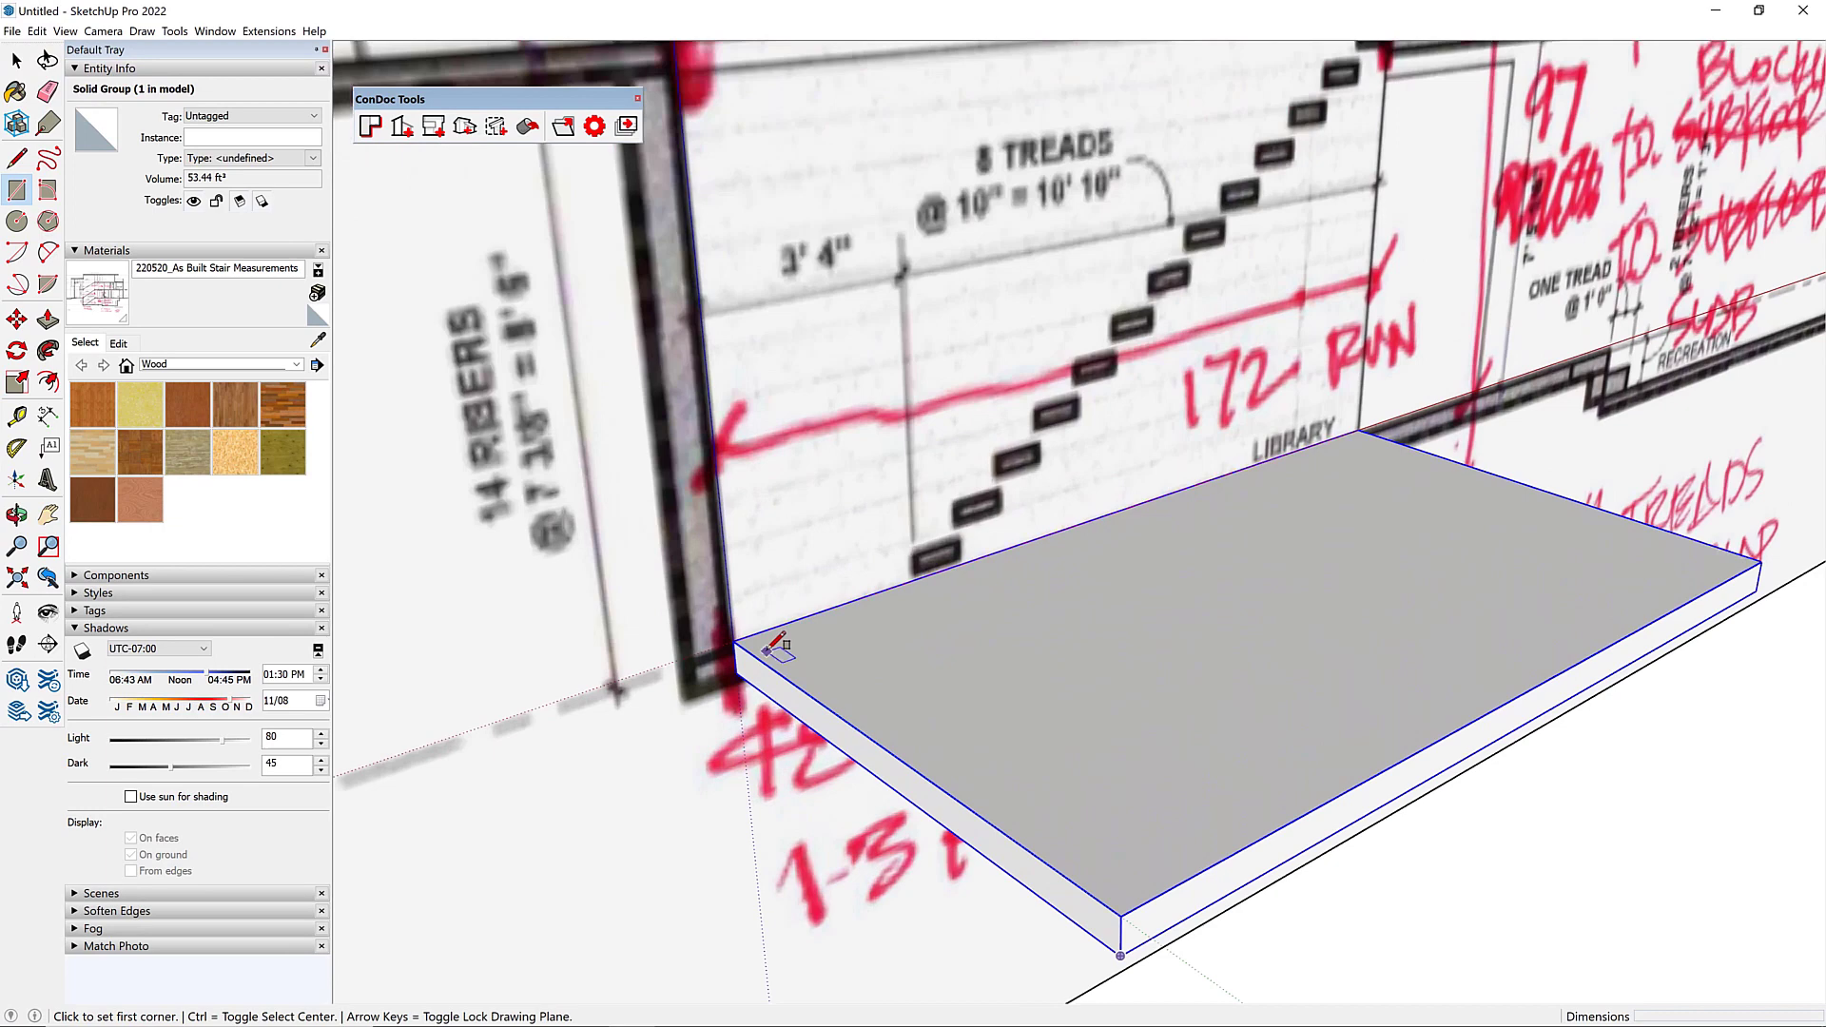
Step: Start the wall rectangle at the left corner of the floor slab
click(733, 643)
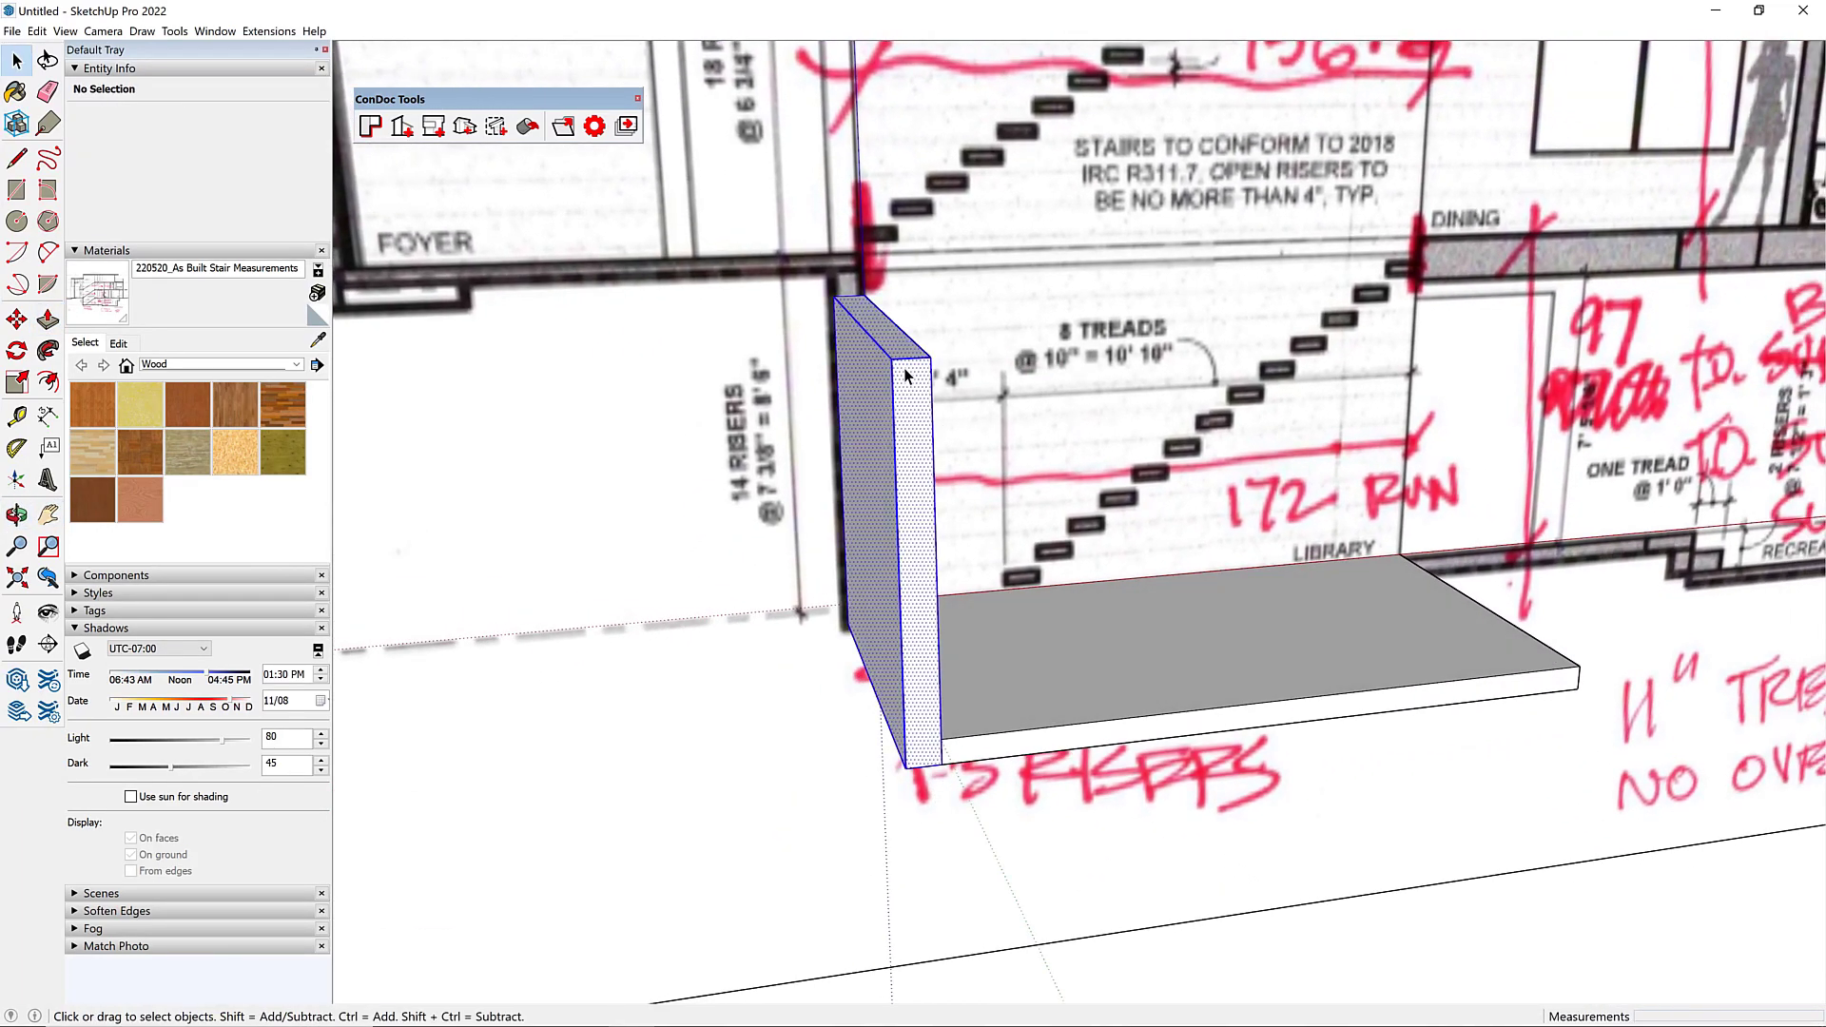
Step: Raise the wall to the foyer floor line and make the foyer slab a group
click(878, 523)
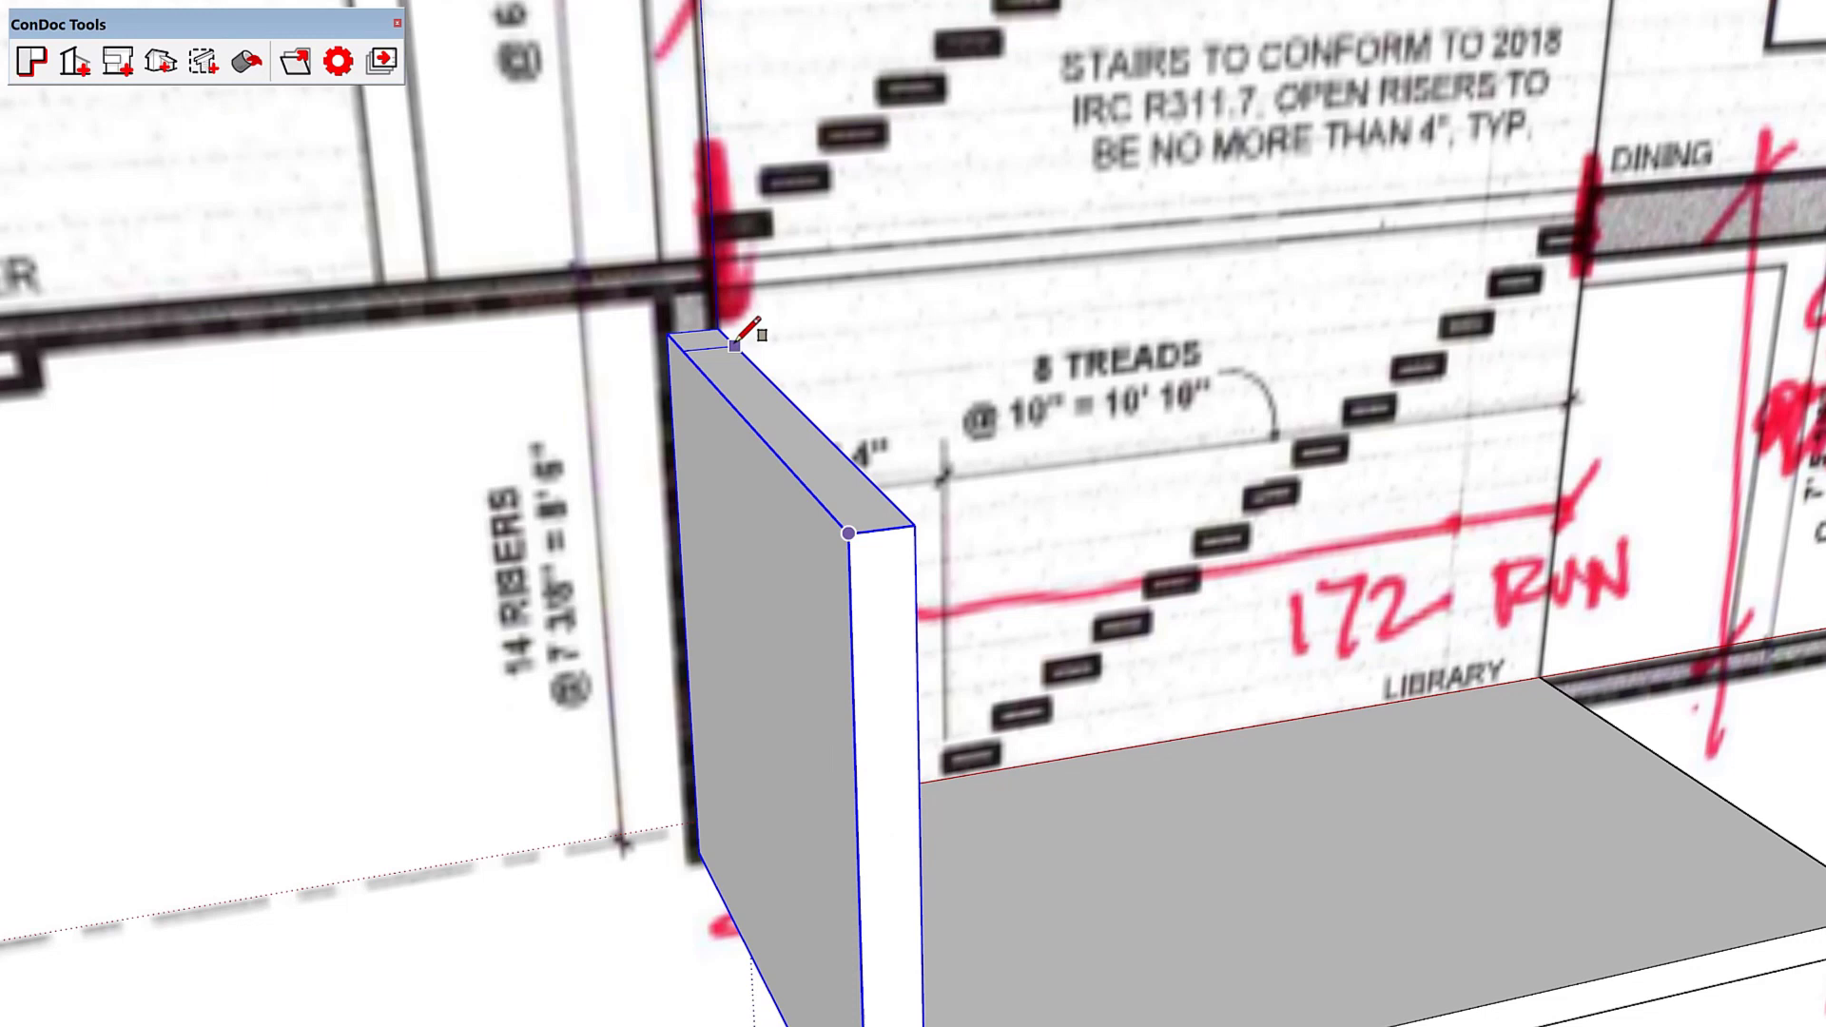
click(757, 349)
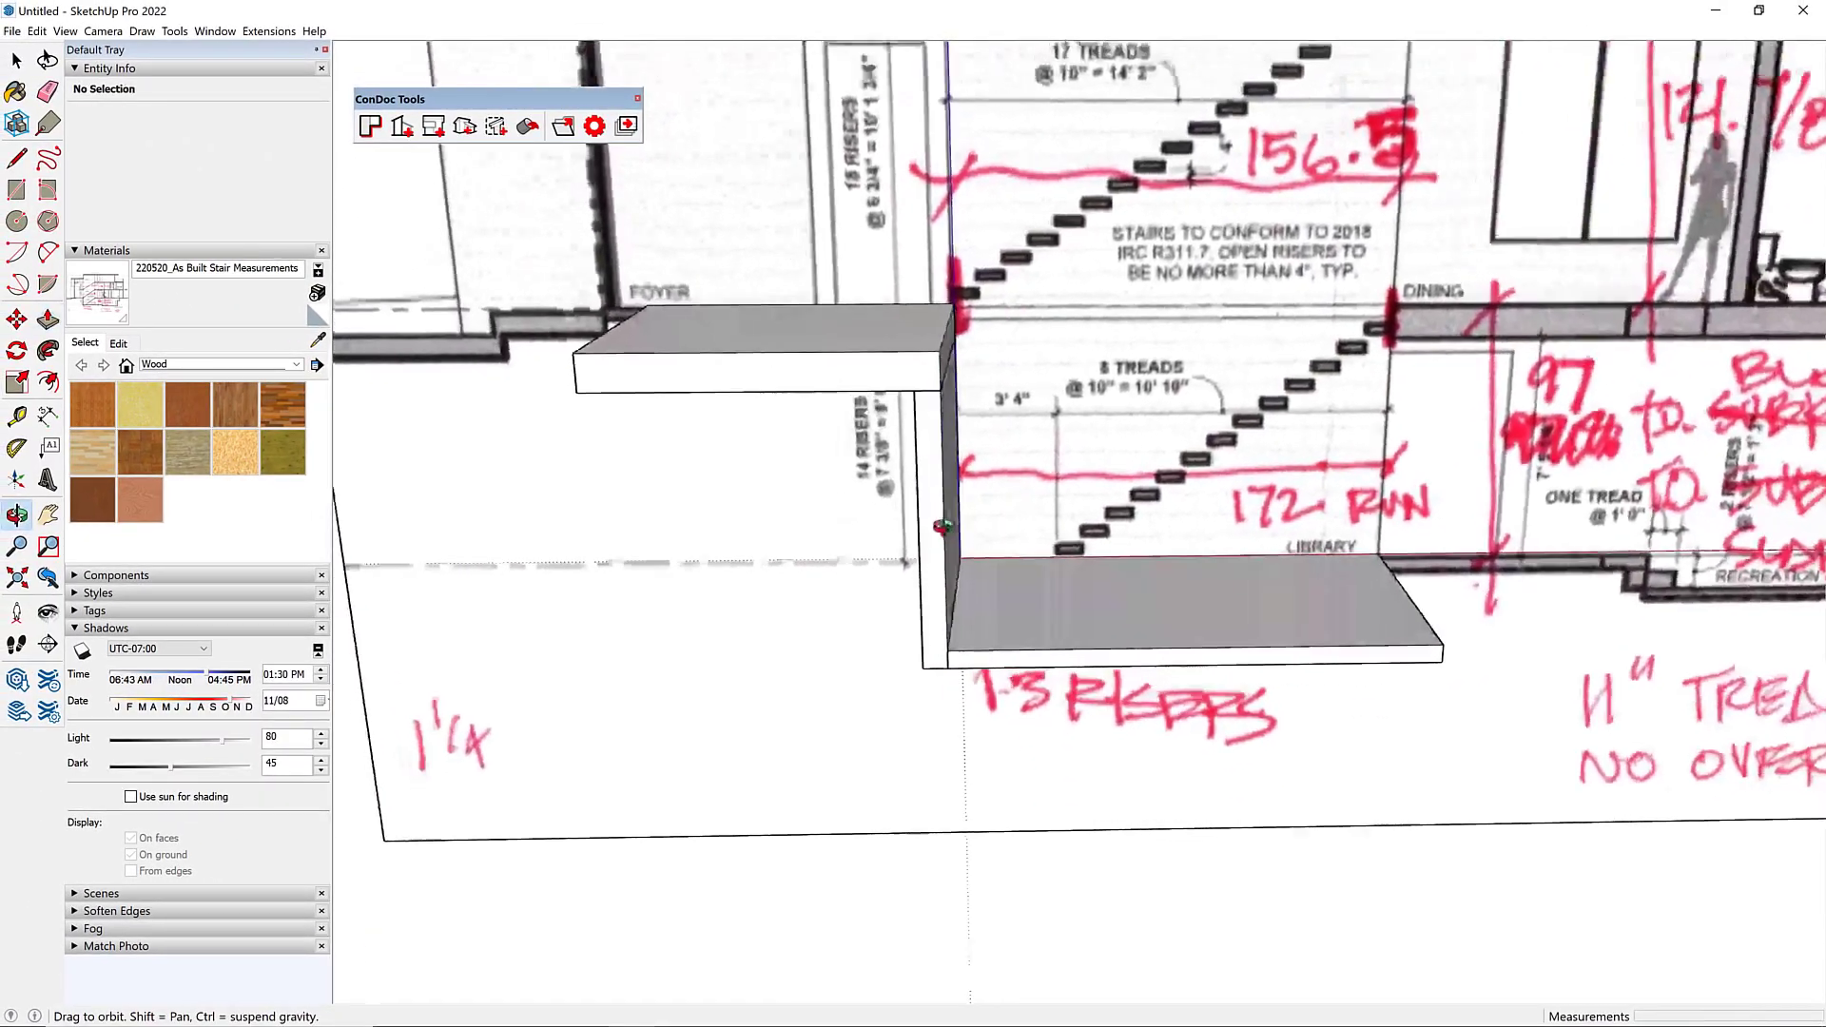
right_click(763, 343)
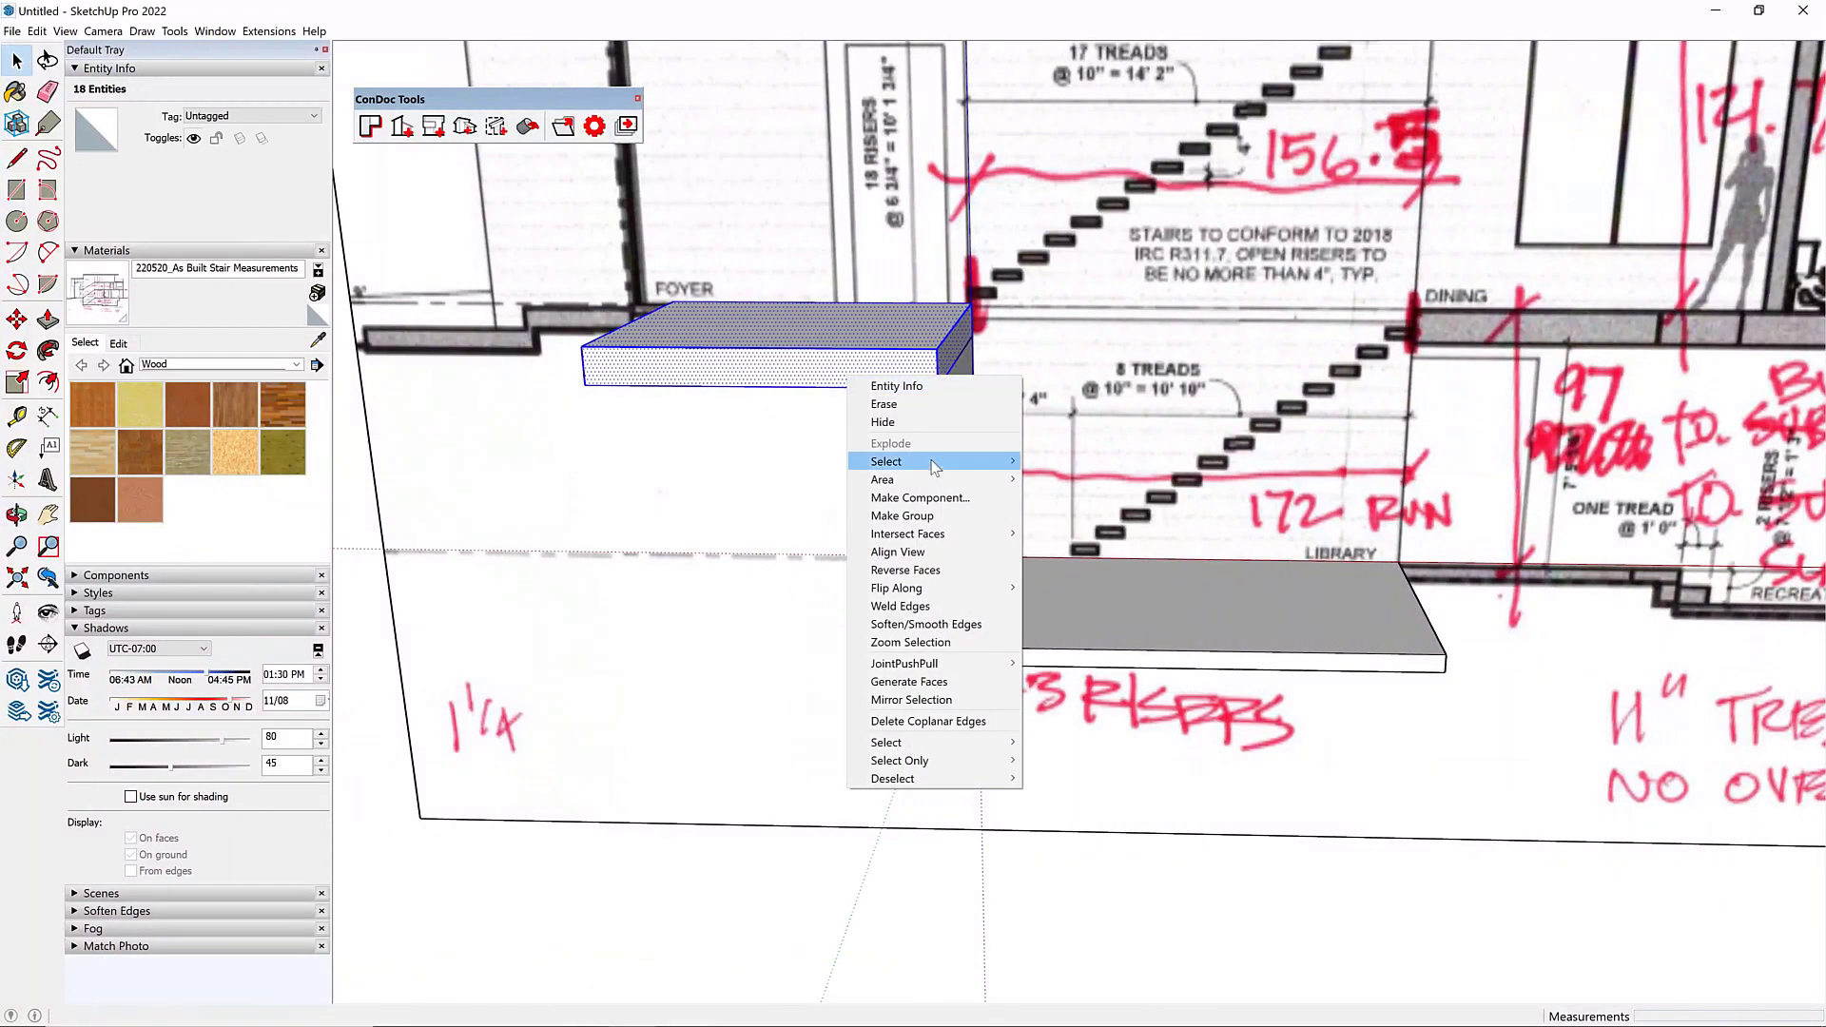
mouse_move(902, 516)
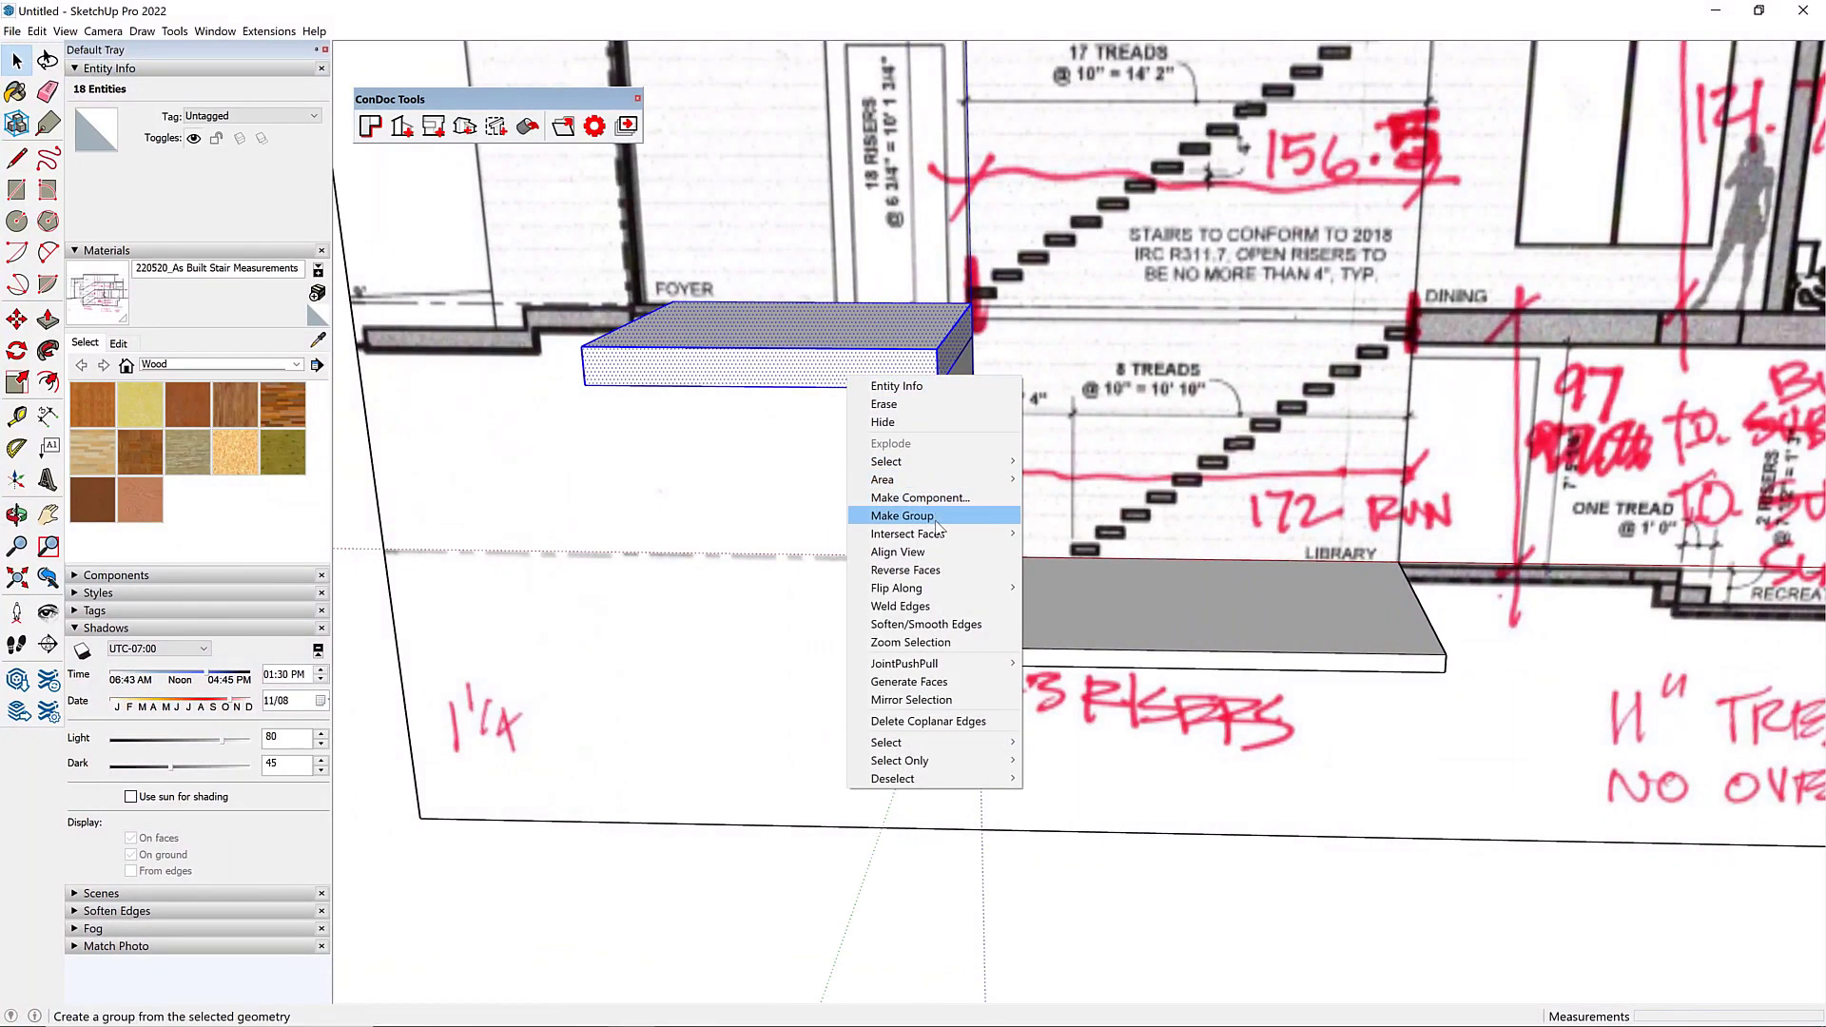
click(903, 515)
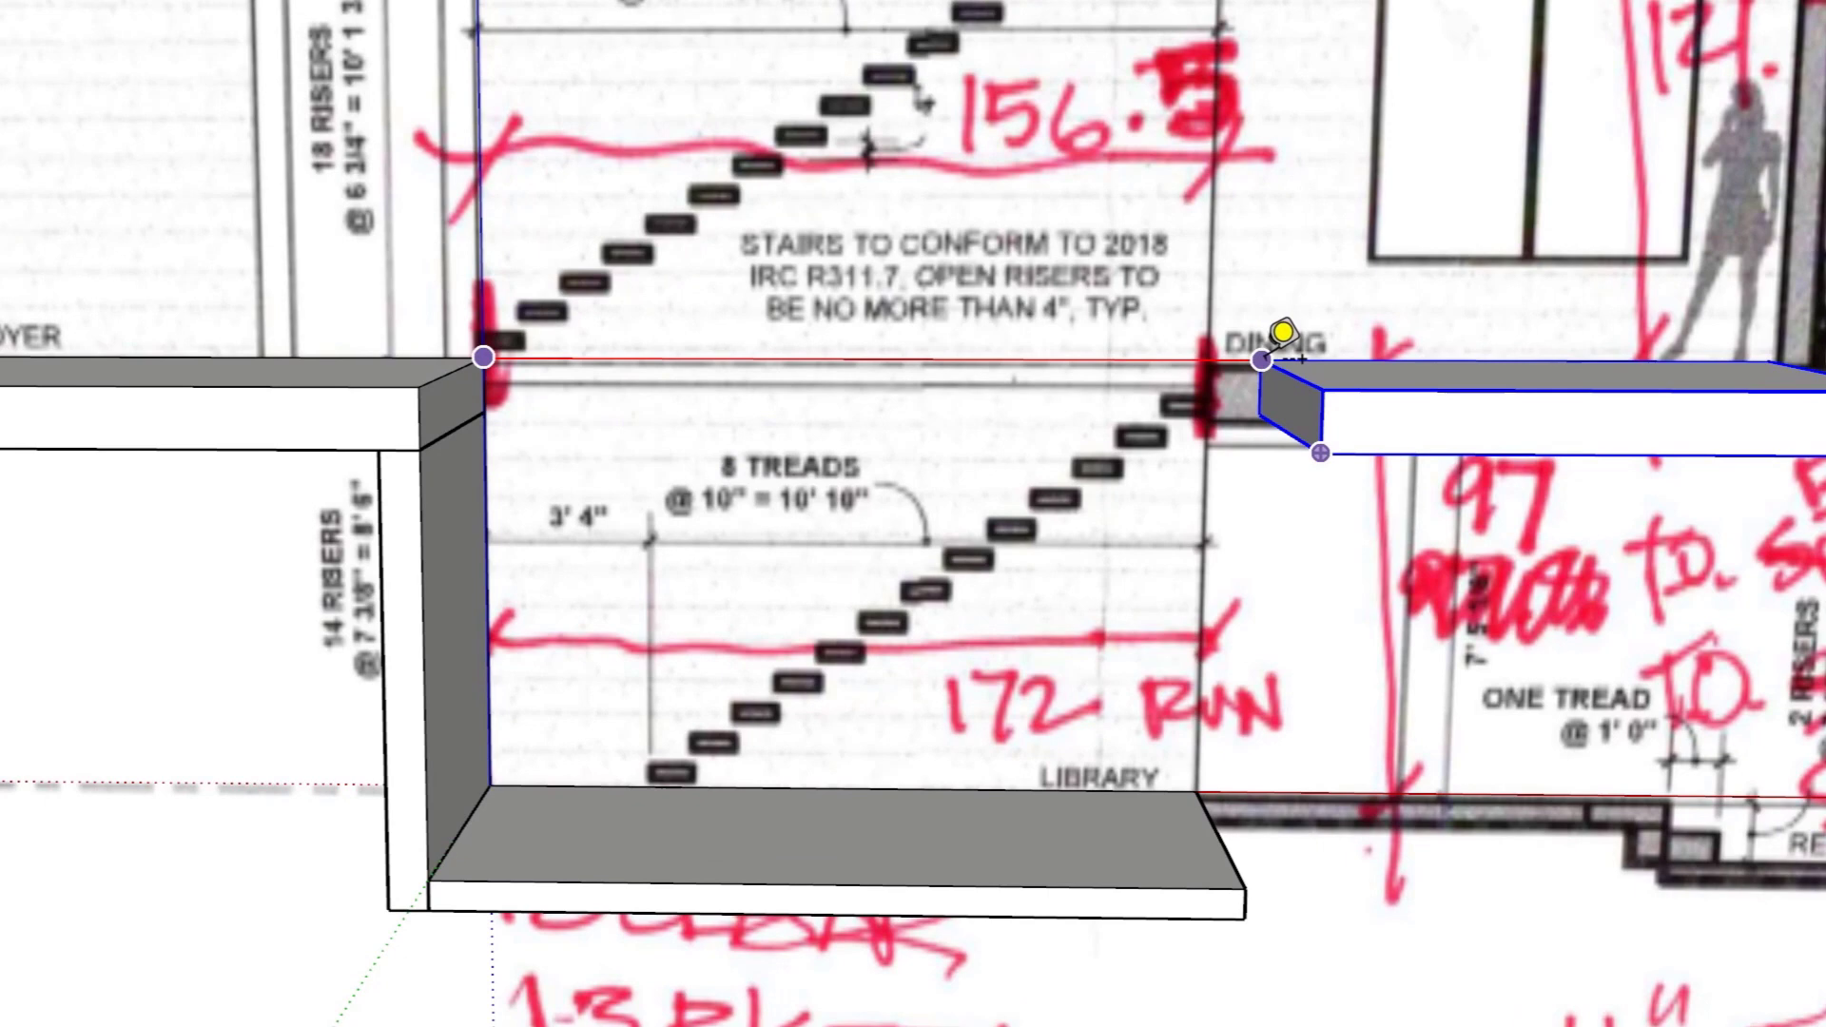
Step: Place the dining-side slab 172 across the stair run from the foyer slab
text(172)
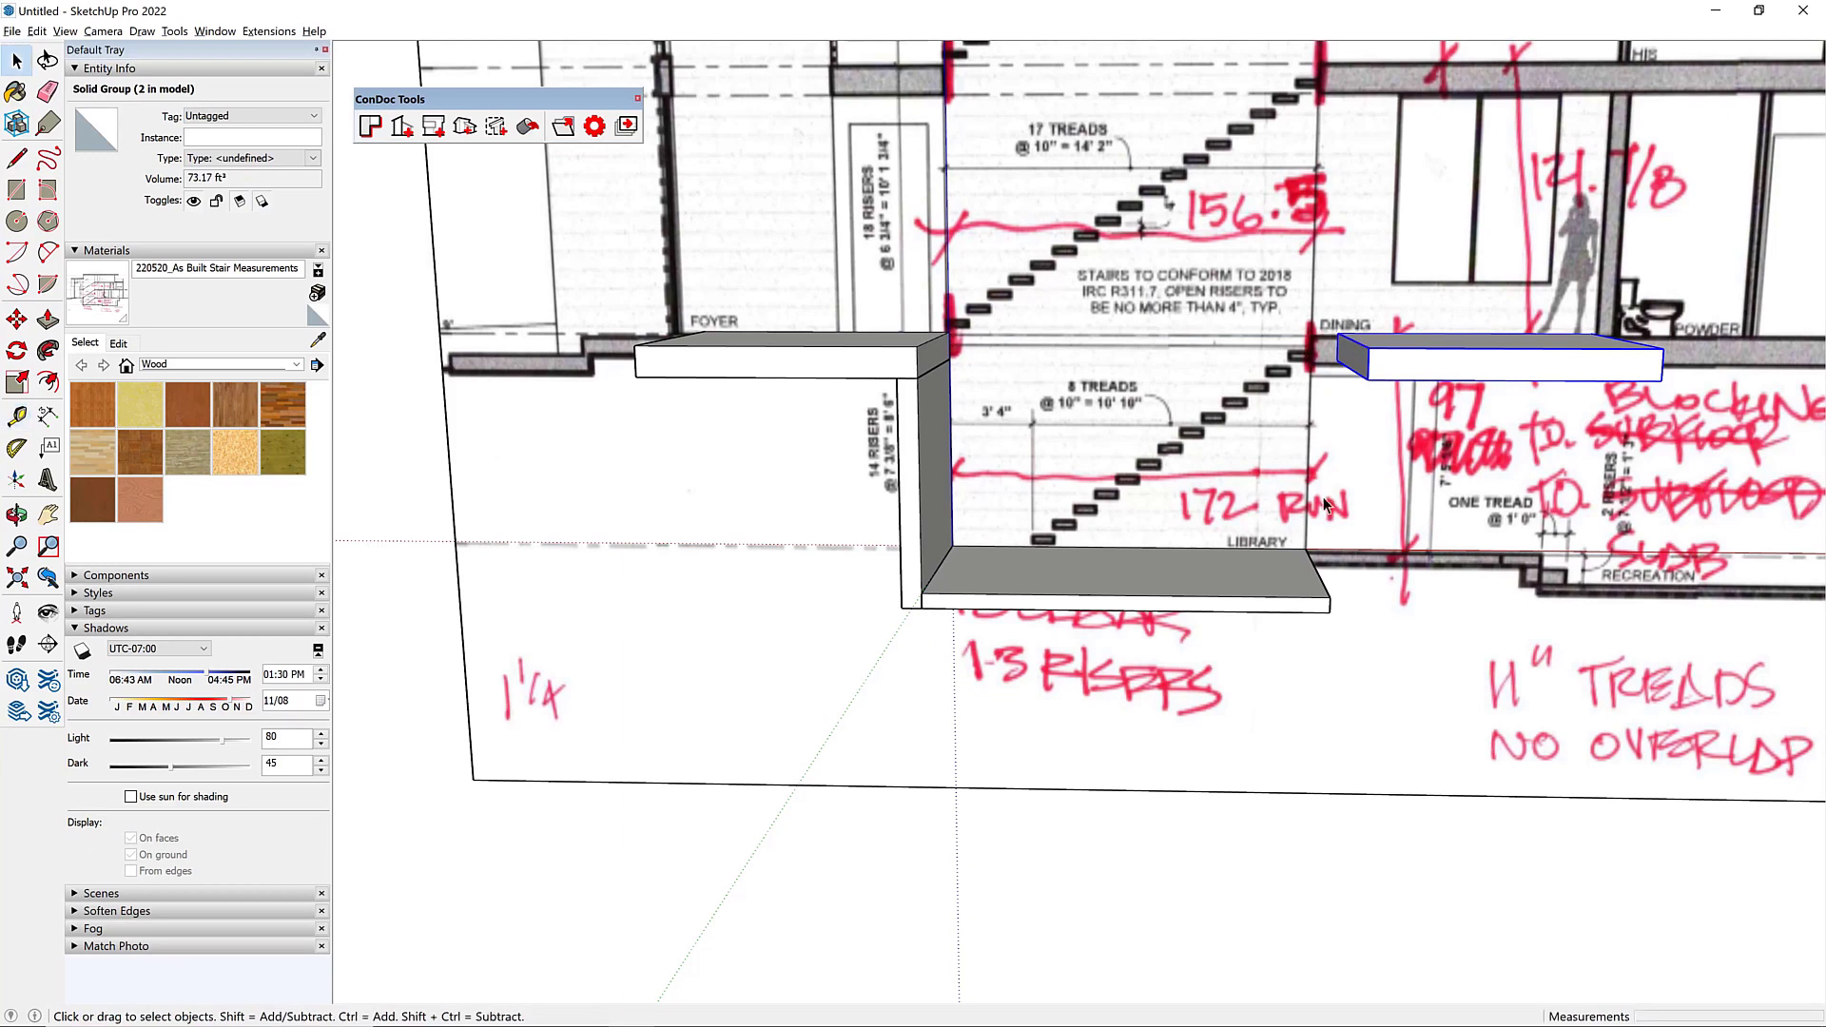
drag(1048, 466, 954, 640)
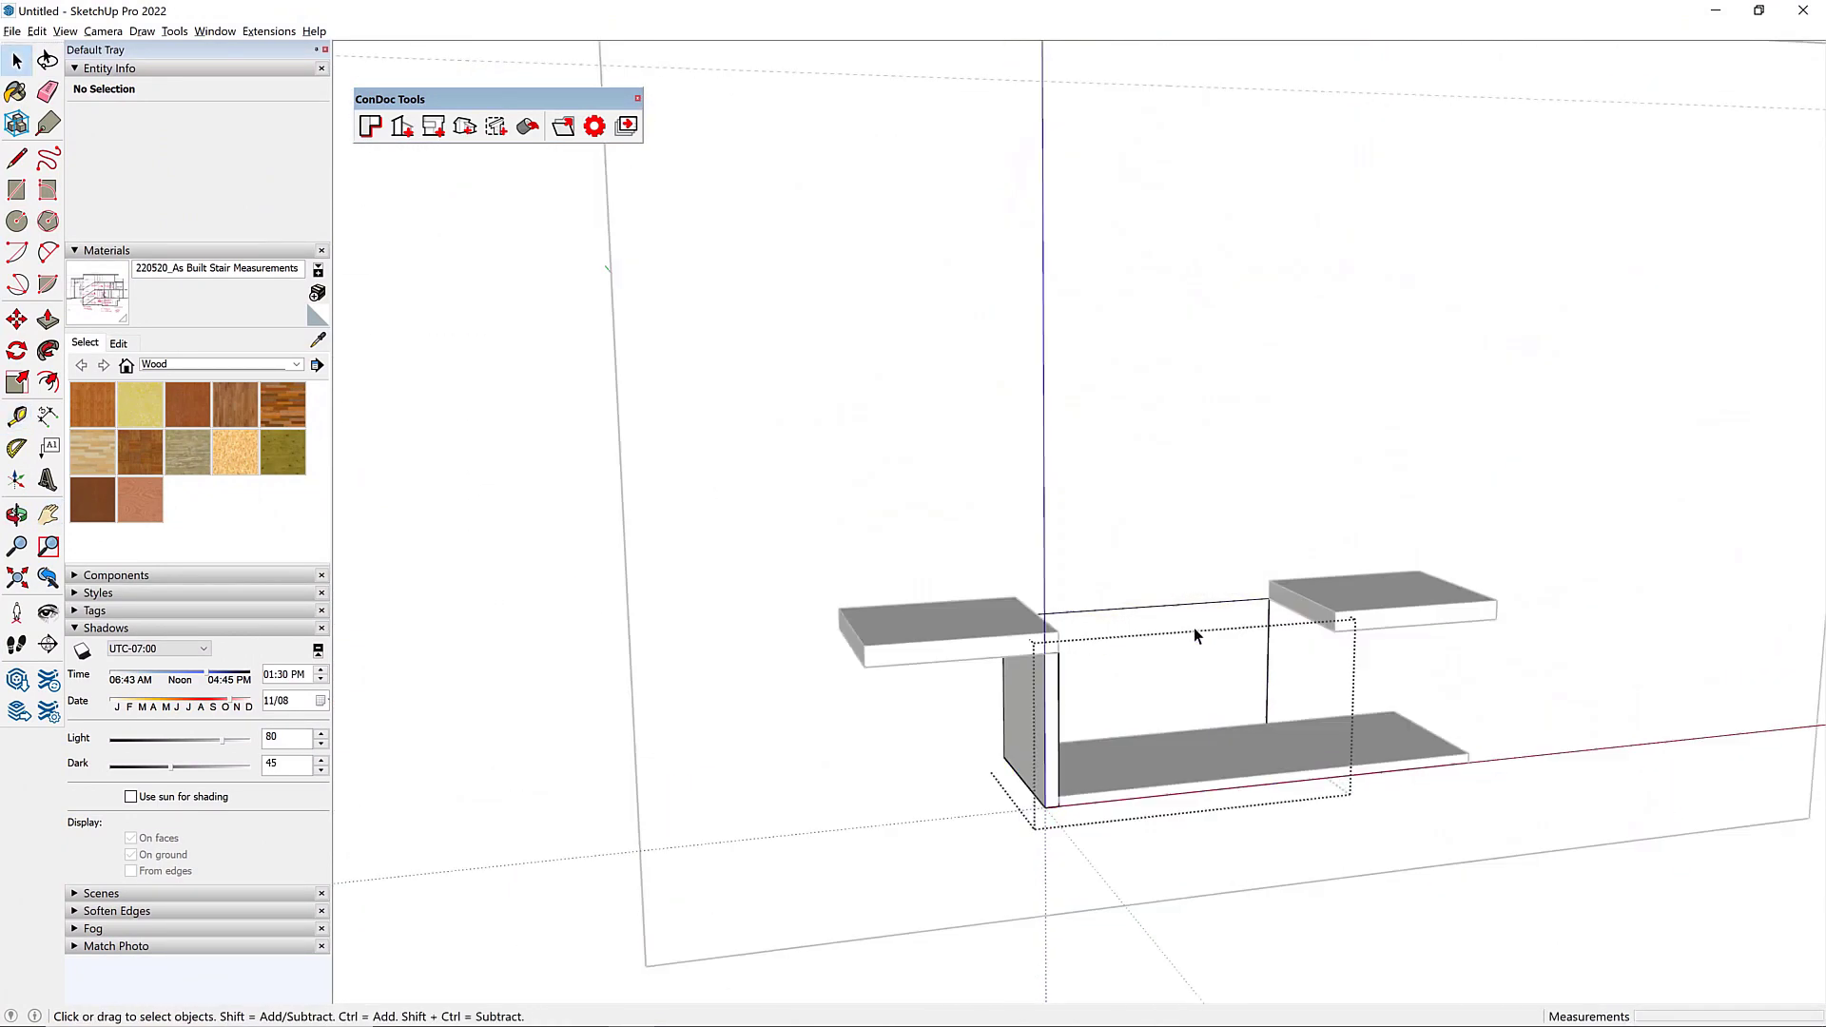
click(47, 318)
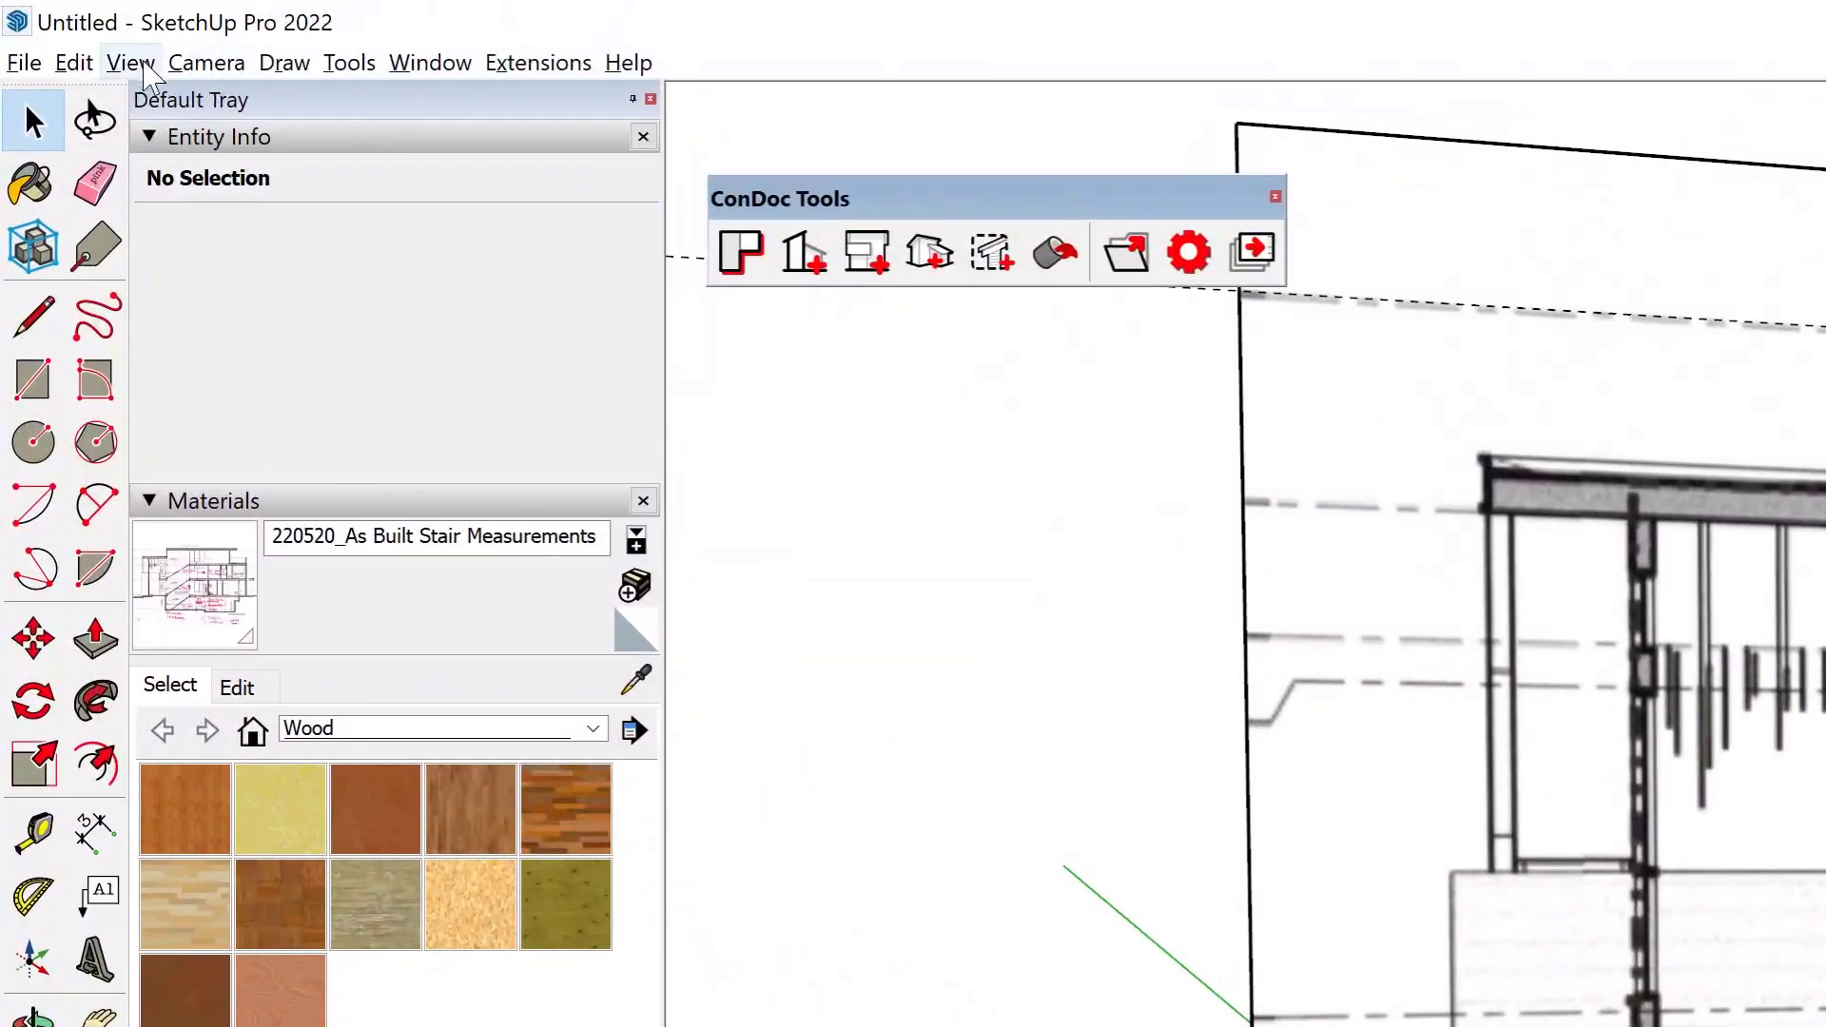
Step: Turn on X-ray face style from the View menu so drawings show through
click(130, 62)
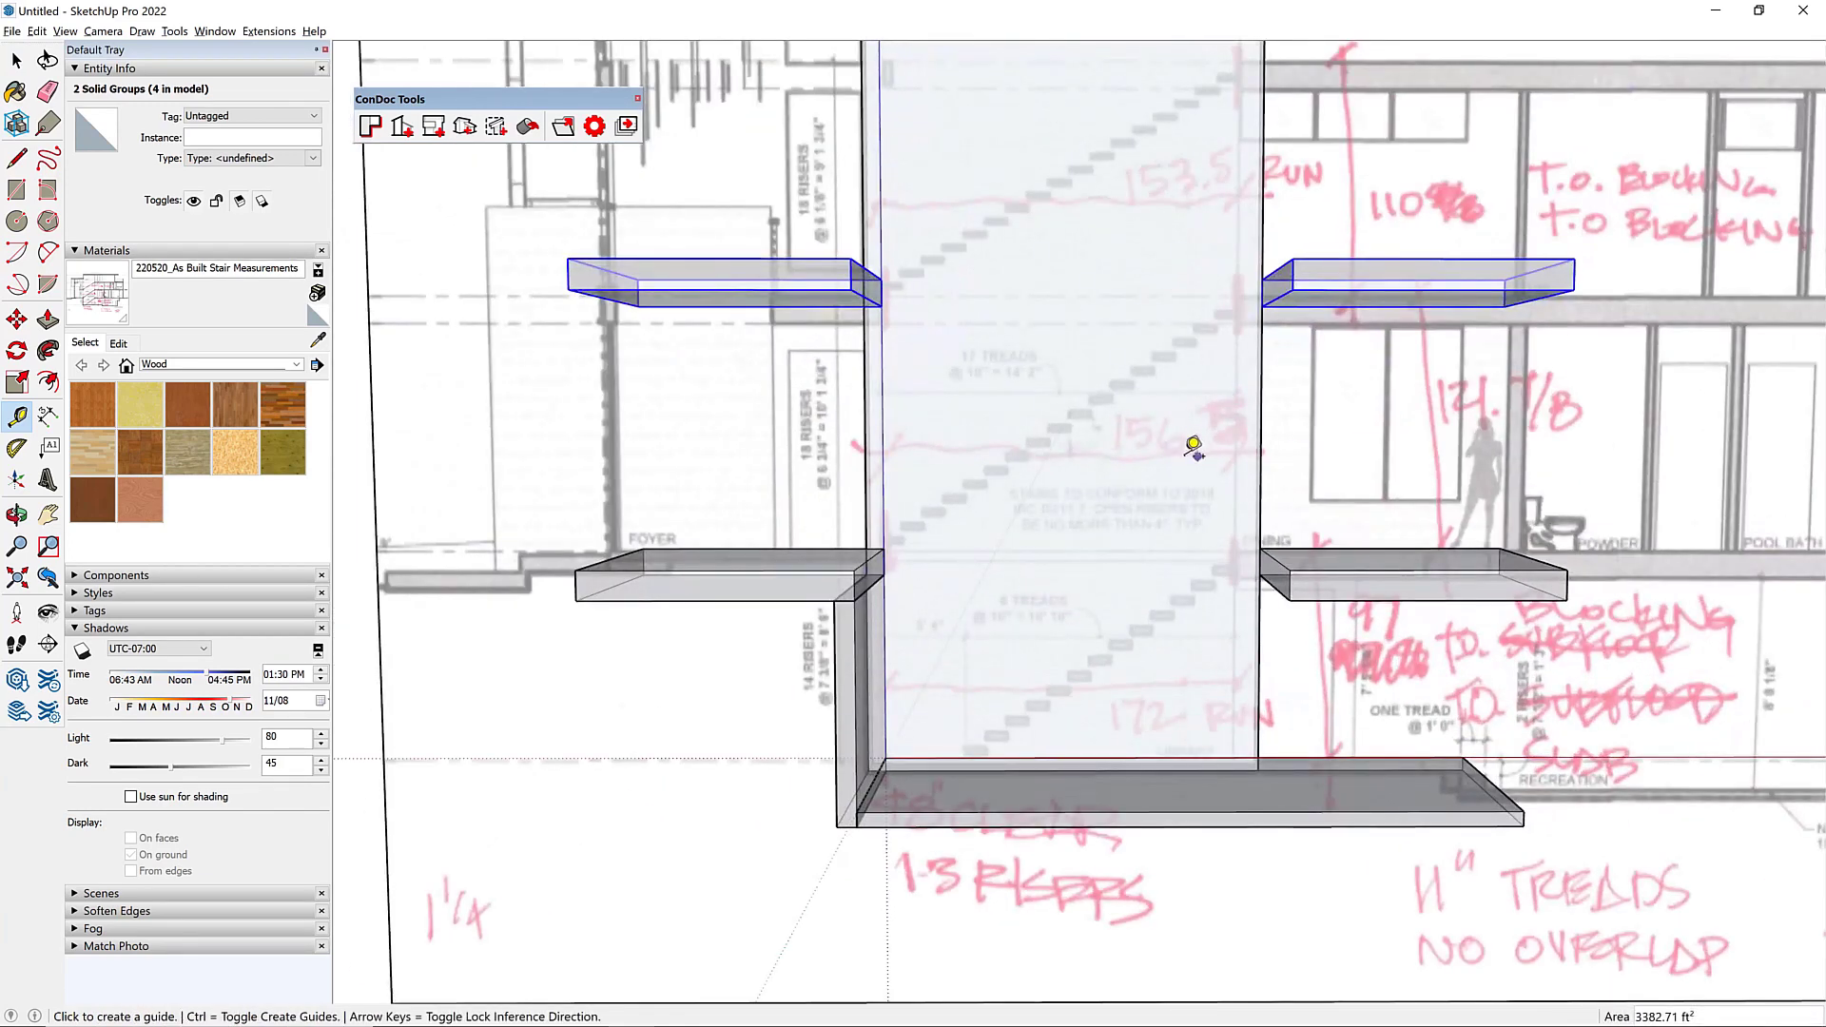
mouse_move(1219, 352)
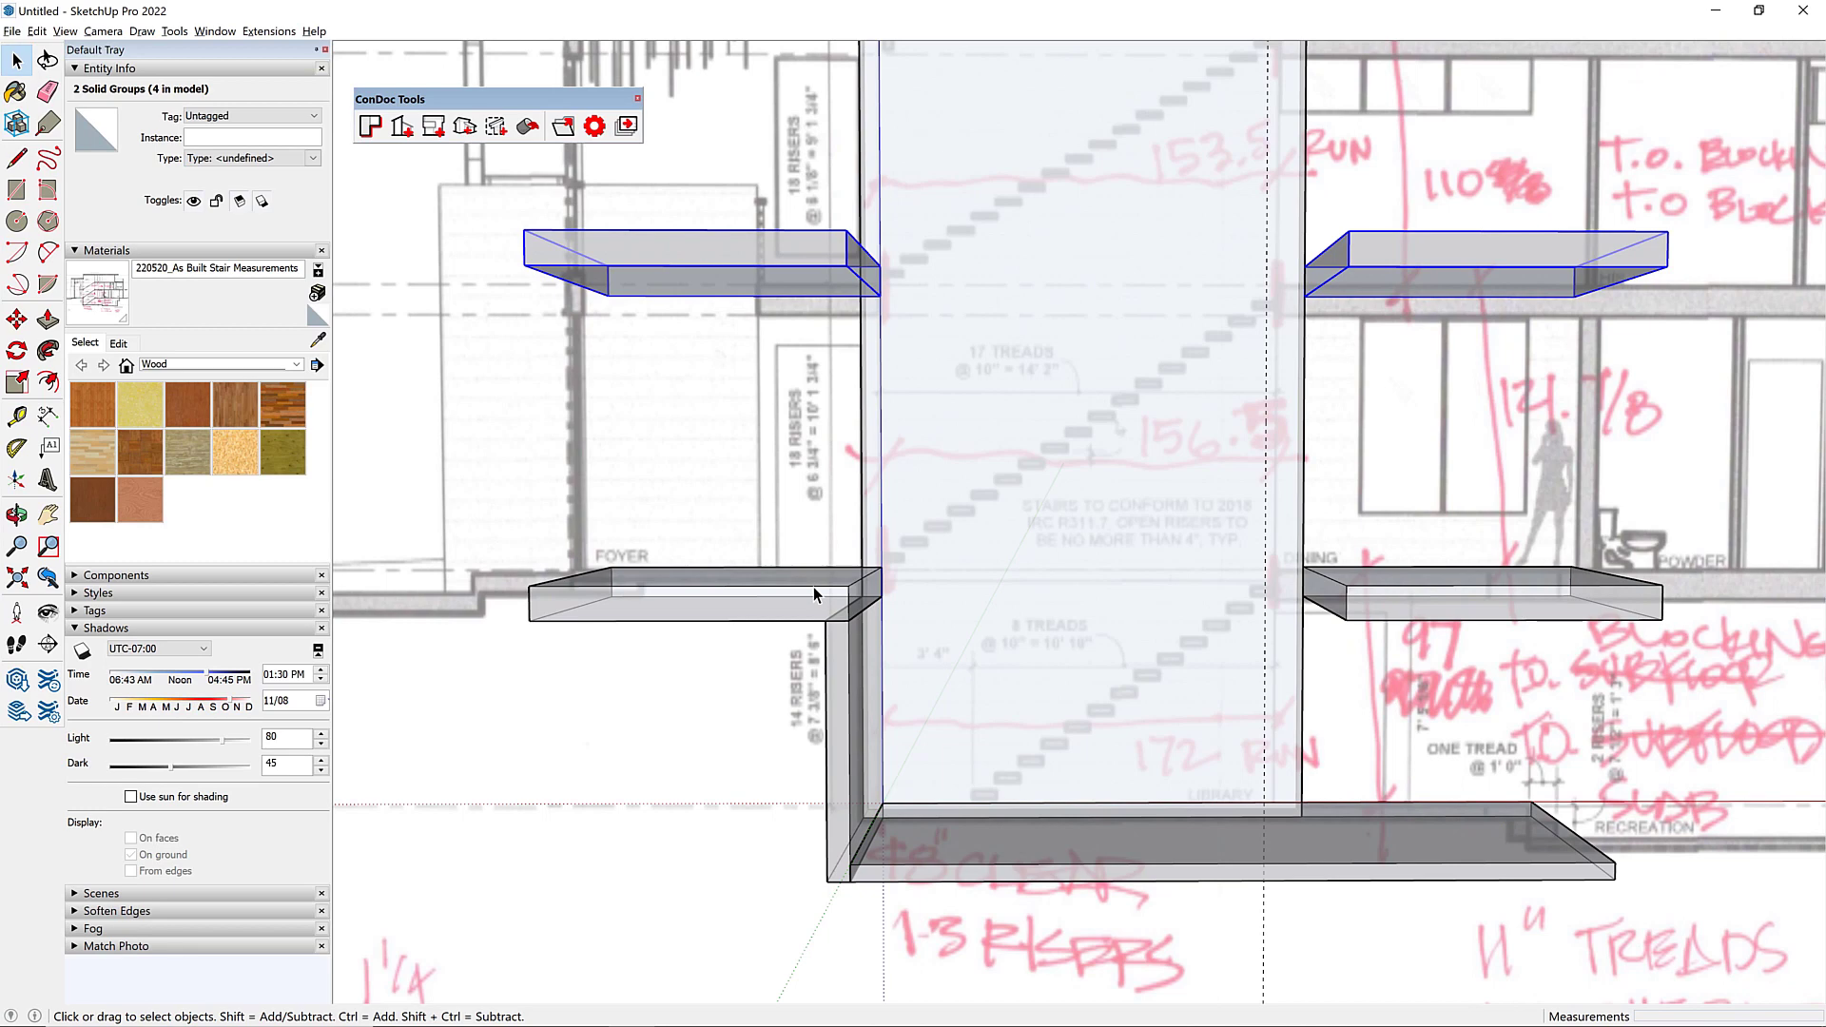
Step: Select the upper foyer-side slab for copying to the next floor
click(699, 593)
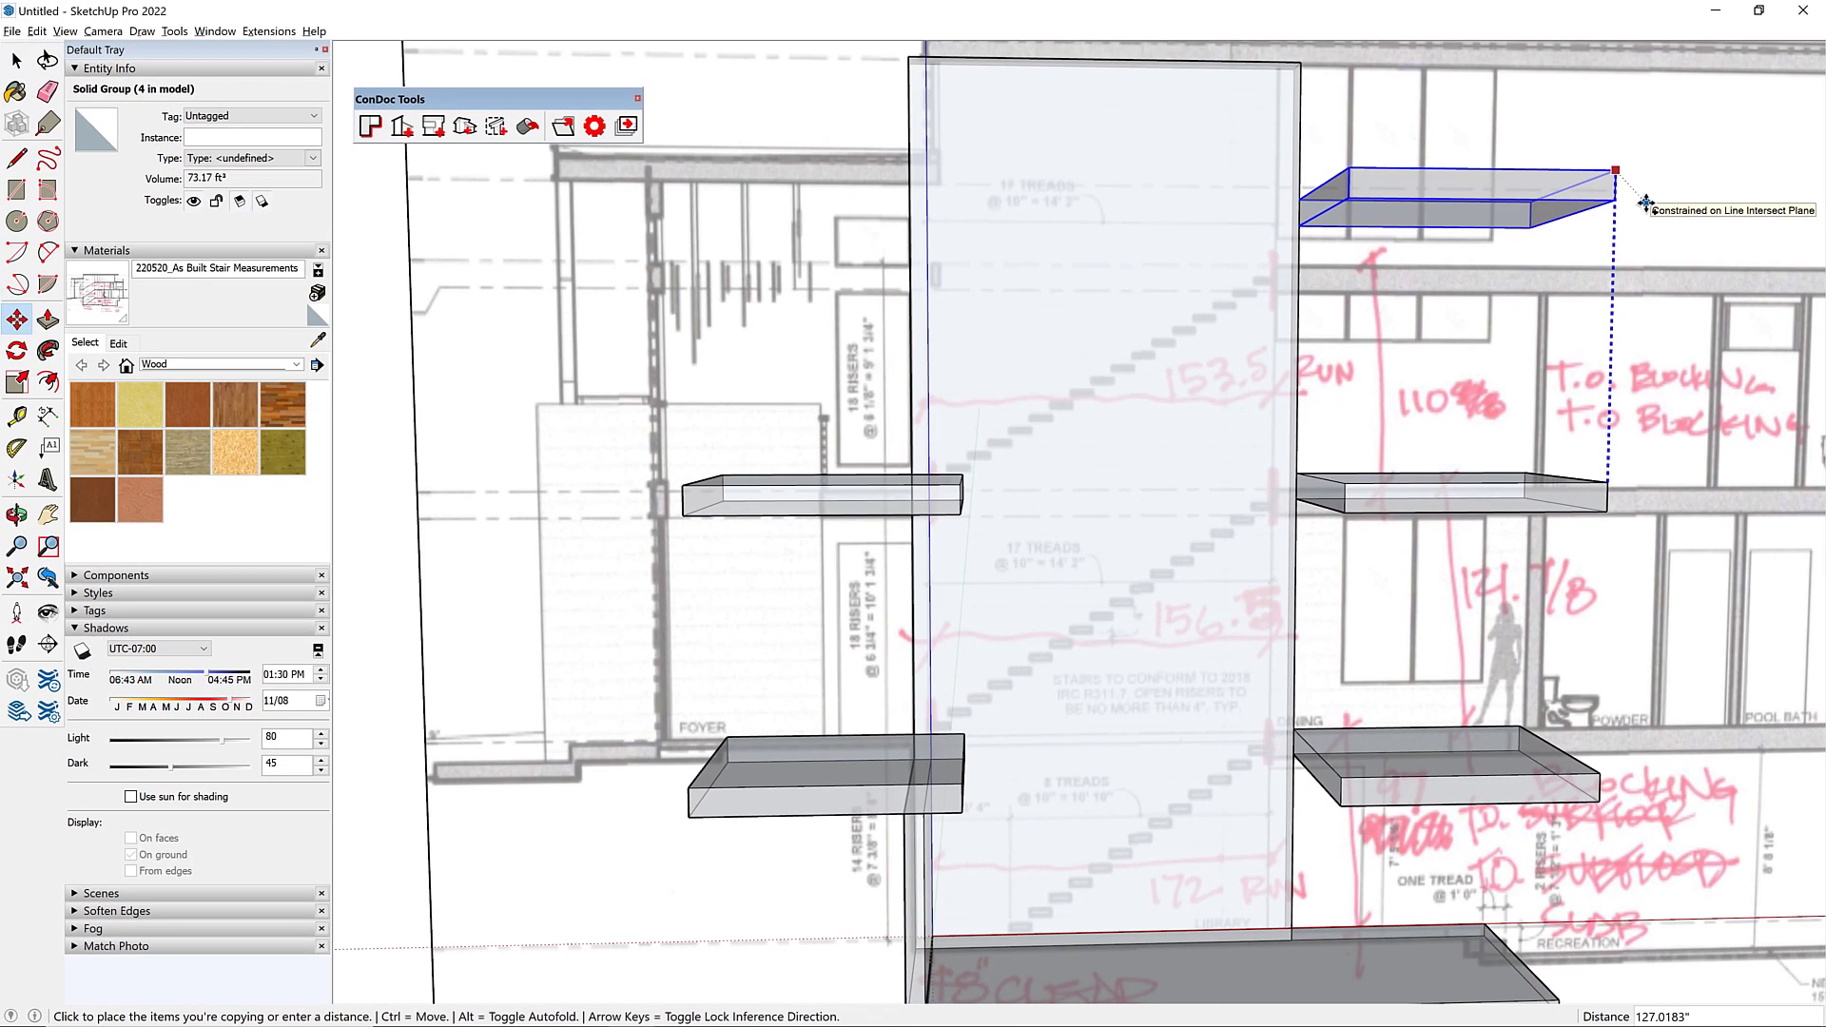
Step: Copy the dining slab up 110 and measure a guide from the foyer slab end
text(110)
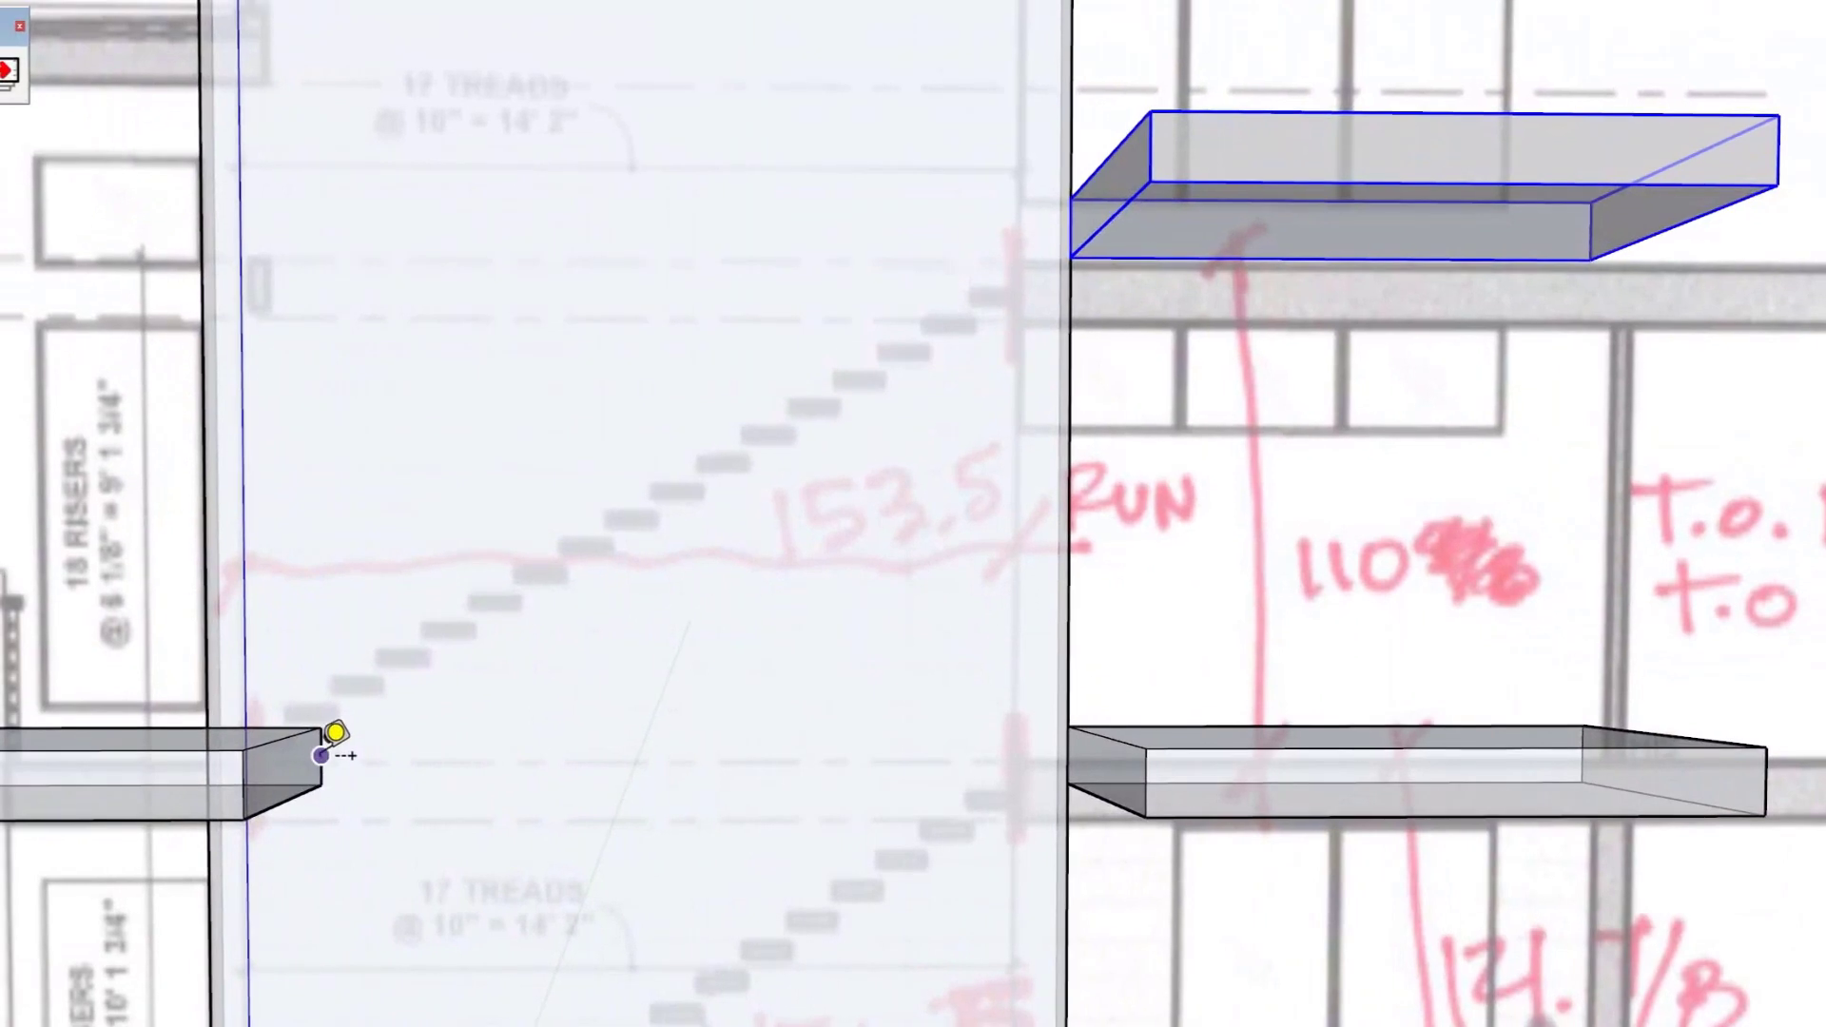
drag(323, 756, 516, 756)
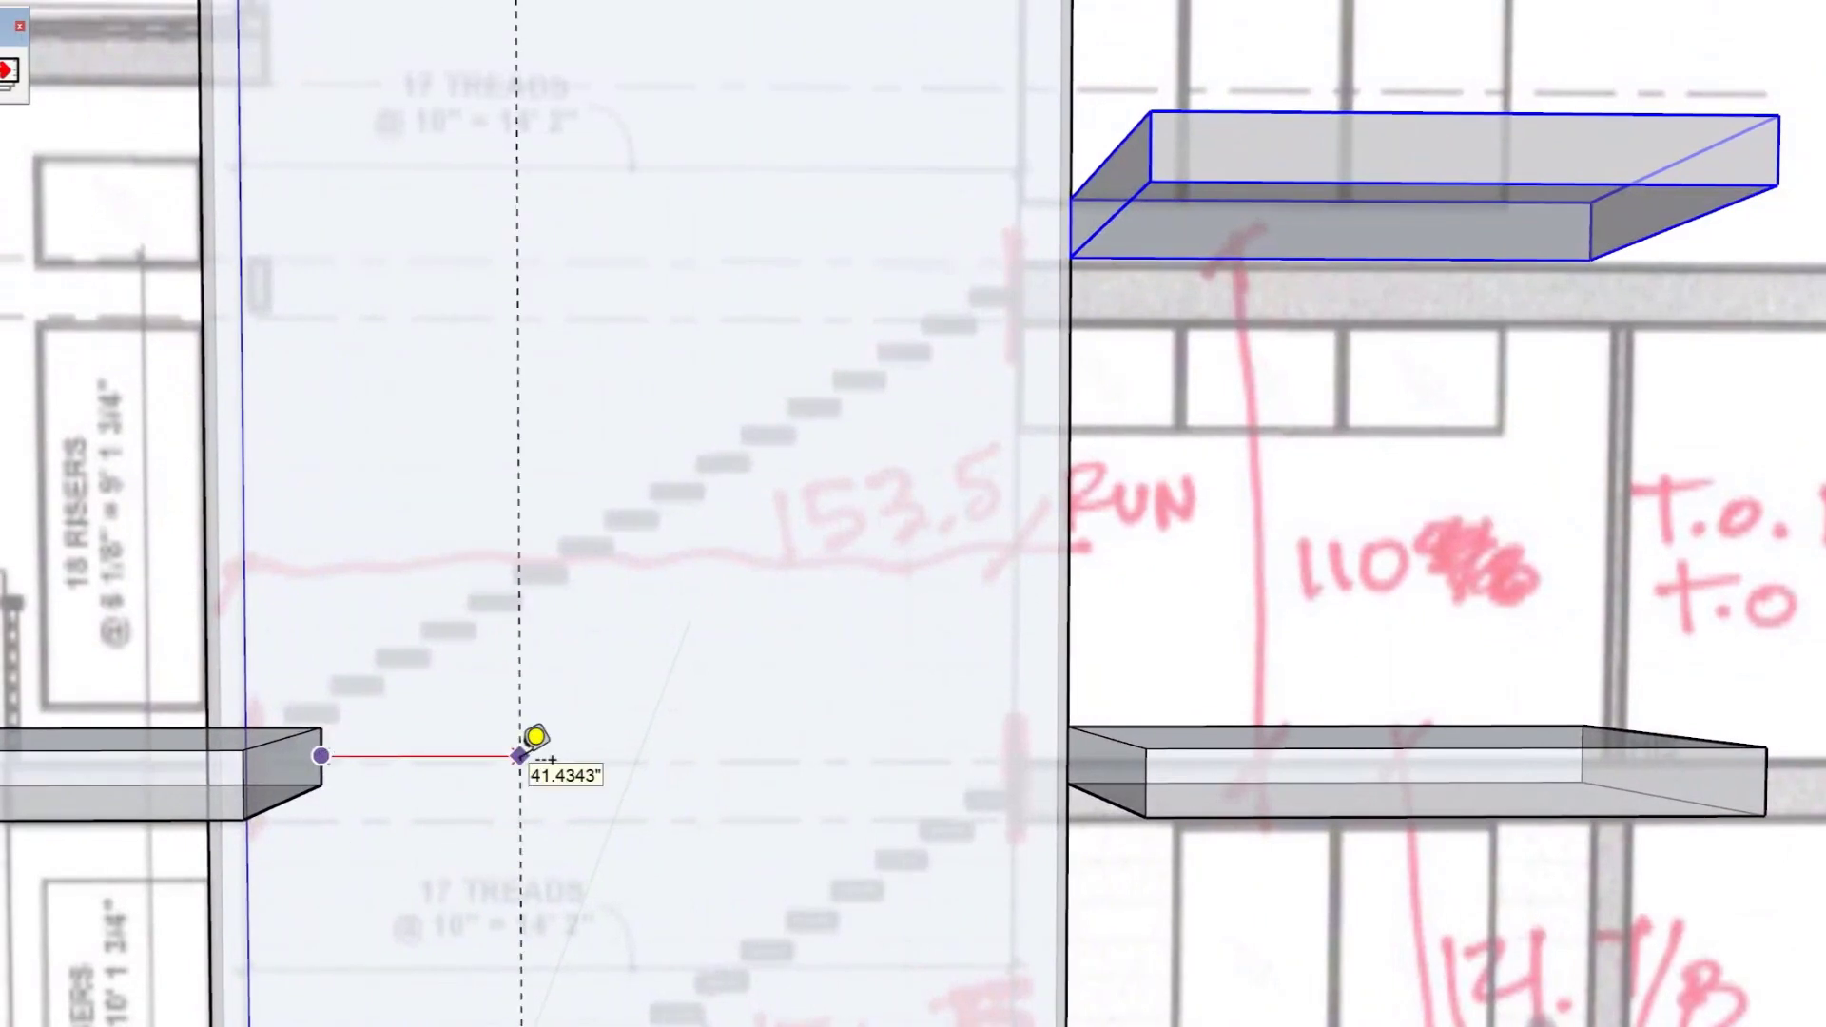